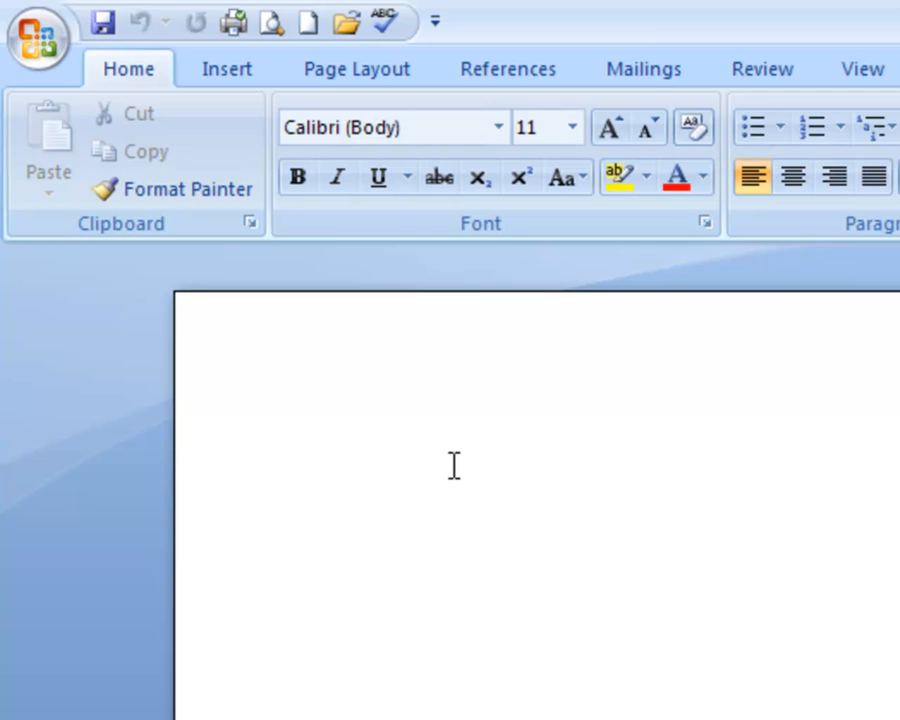
left_click(390, 530)
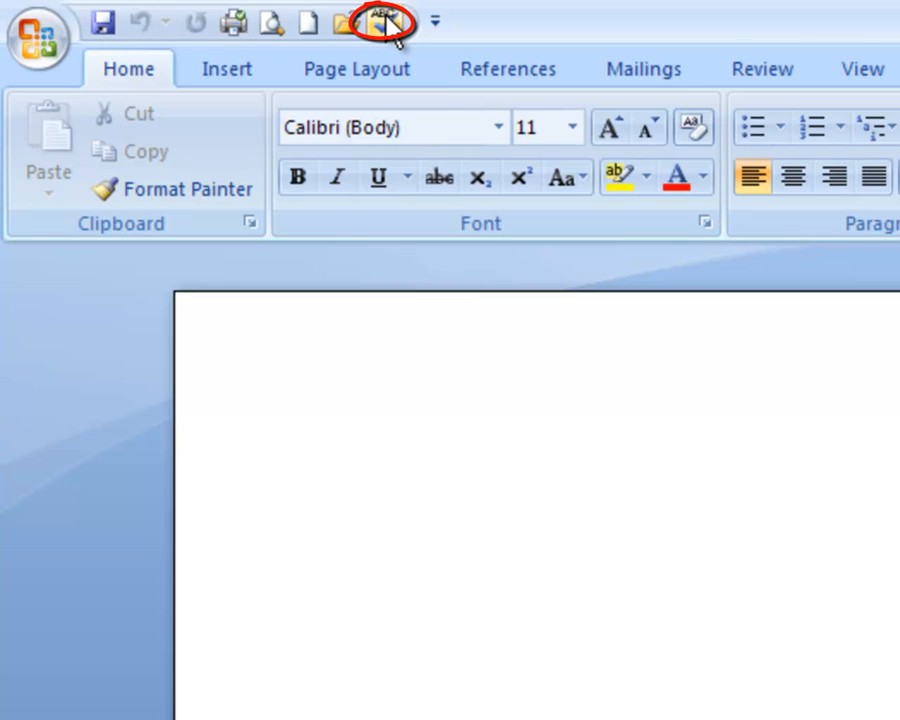
mouse_move(384, 22)
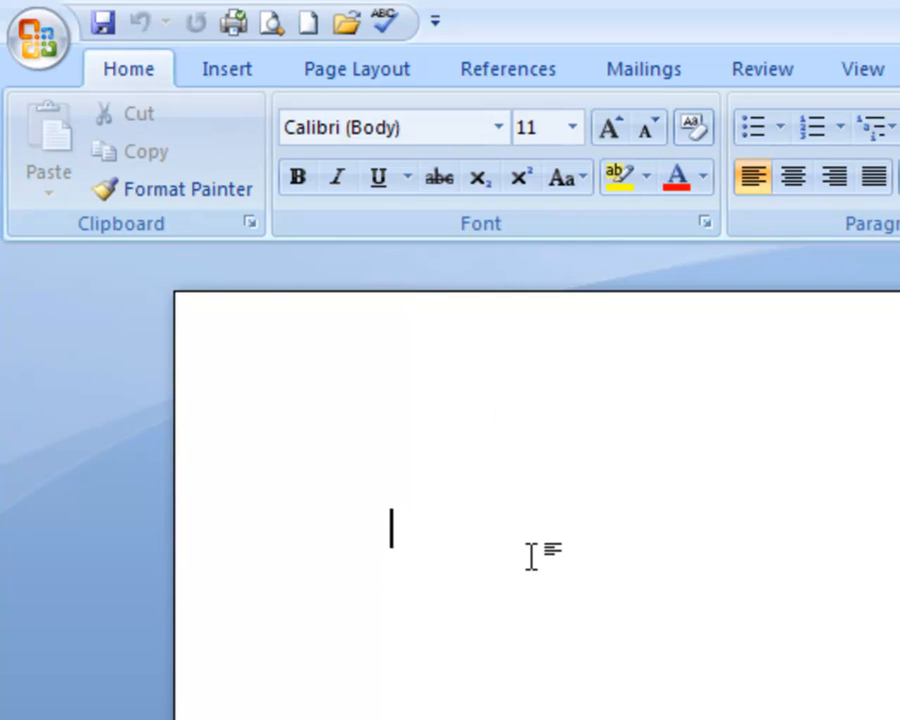
mouse_move(528, 556)
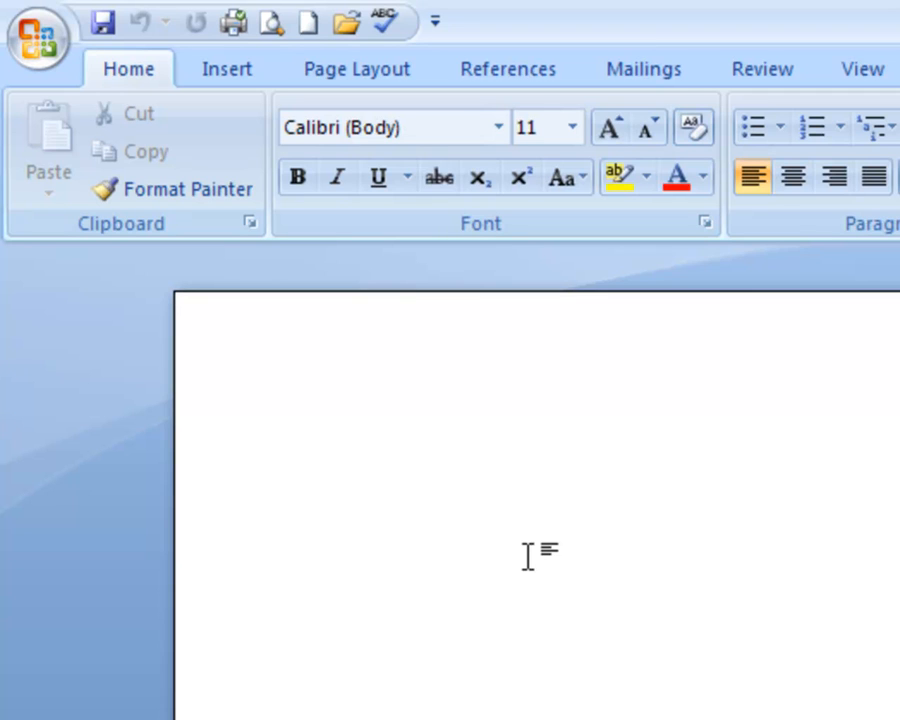
left_click(392, 528)
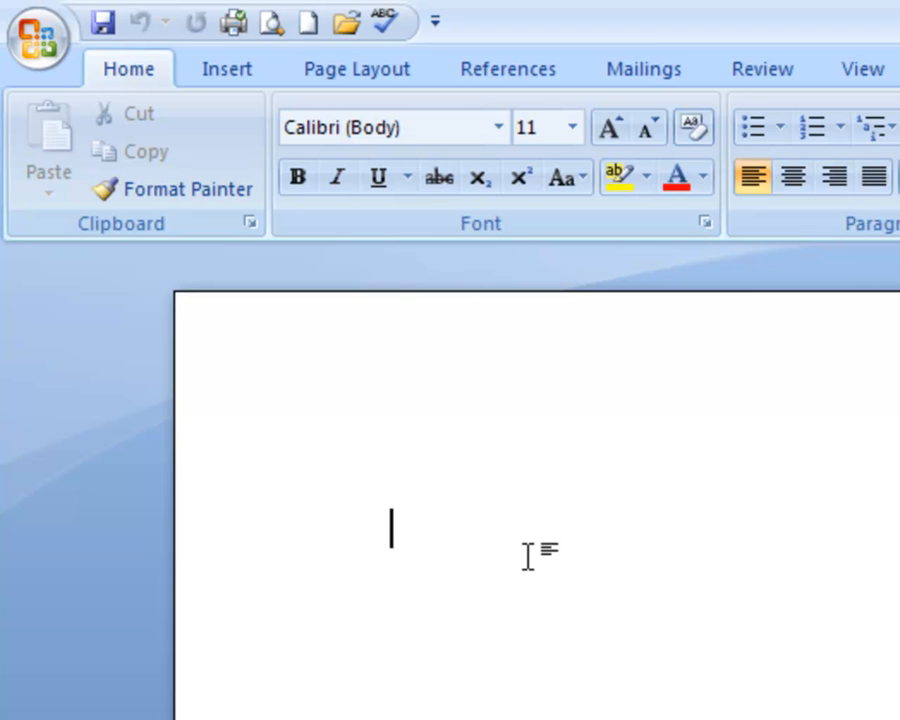